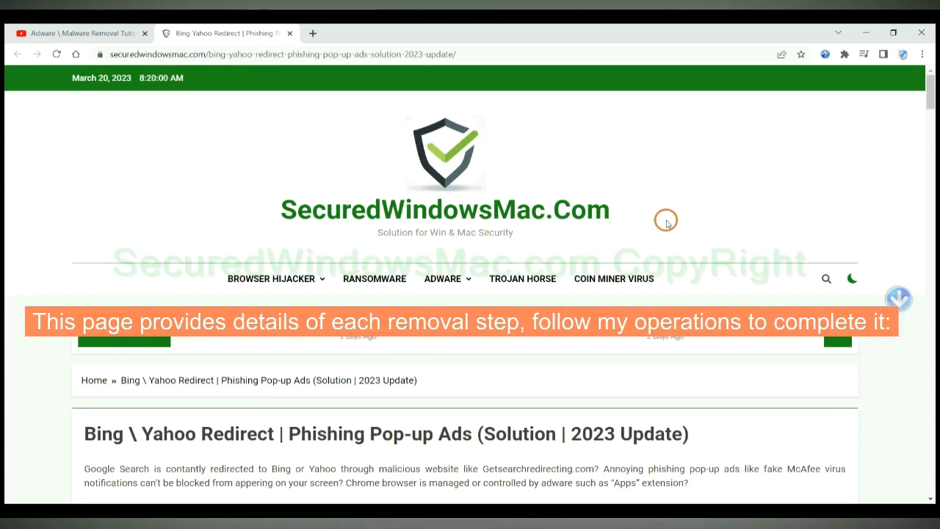
Scroll the Bing/Yahoo redirect article to the Instant Automatic Removal section with SpyHunter downloads
scroll(down, 3)
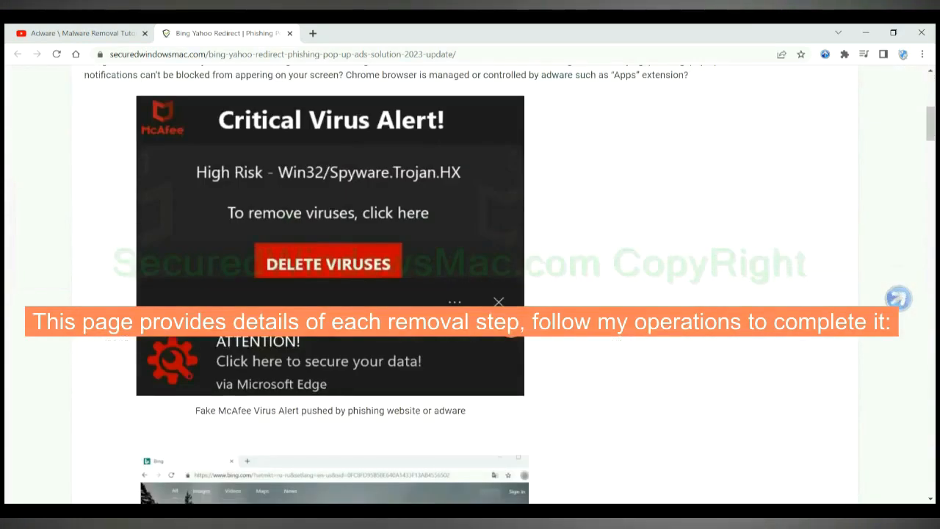
scroll(down, 3)
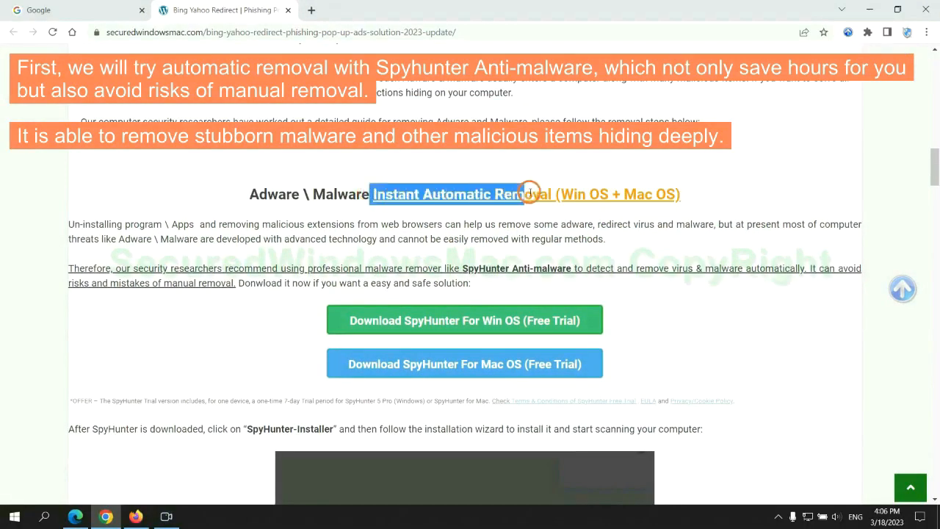
mouse_move(468, 162)
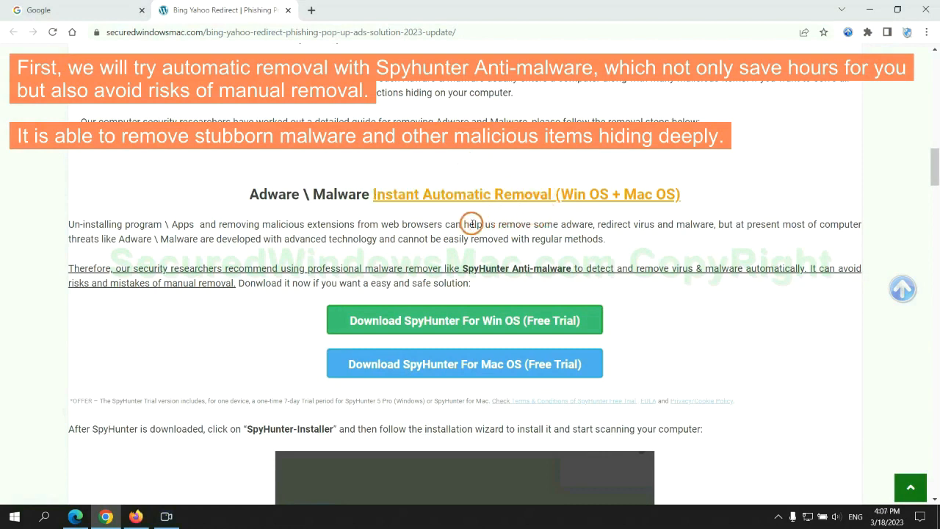
mouse_move(353, 217)
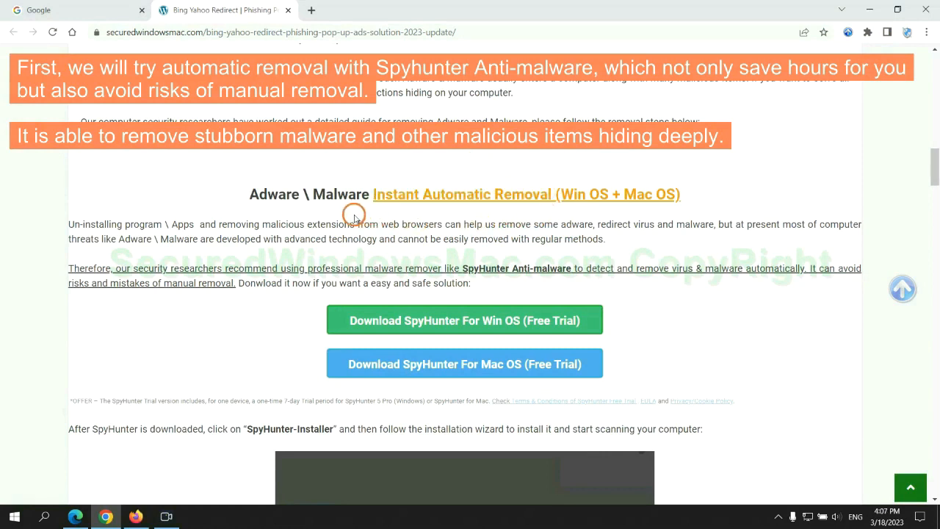
mouse_move(466, 253)
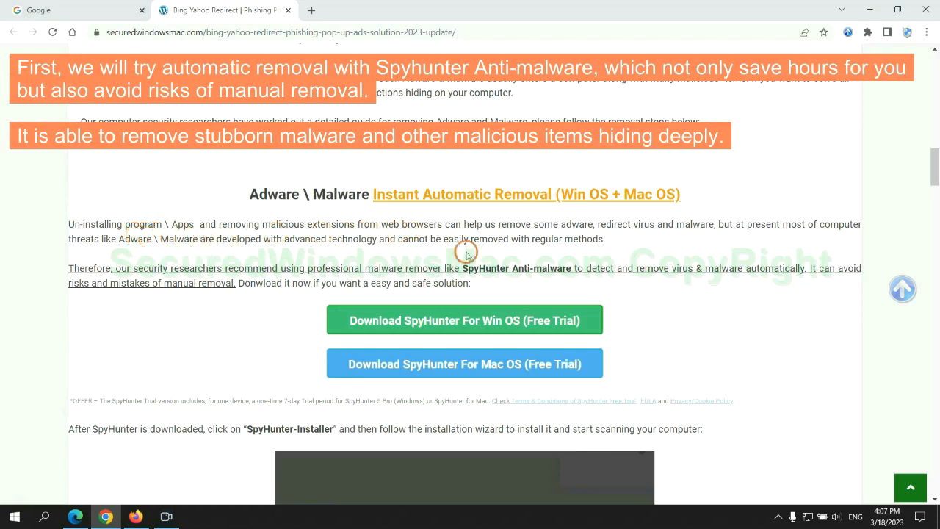
Download the SpyHunter Windows free-trial installer and keep it despite the harmful-file warning
scroll(down, 3)
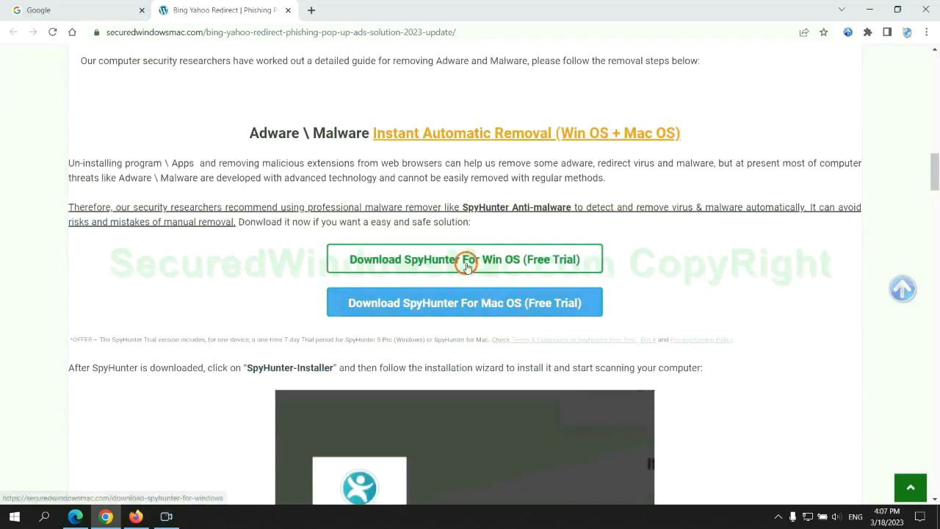
mouse_move(475, 302)
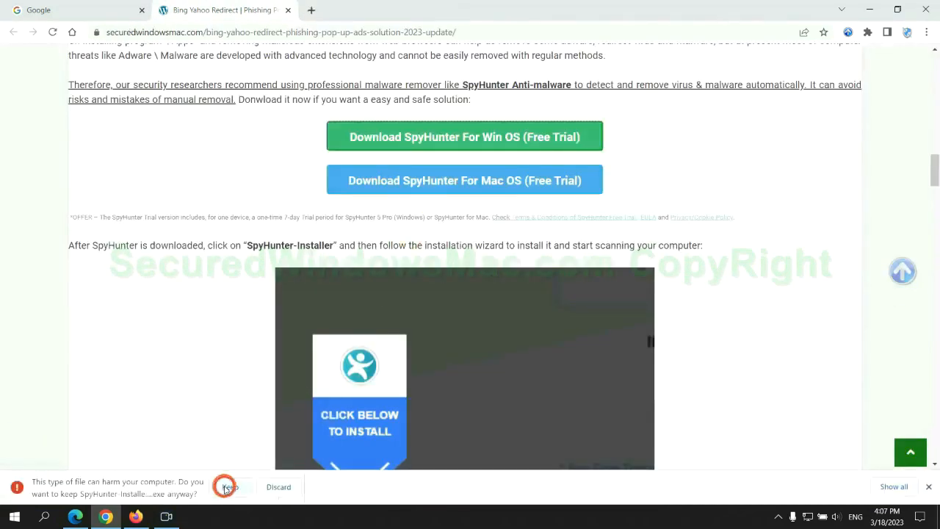
click(229, 486)
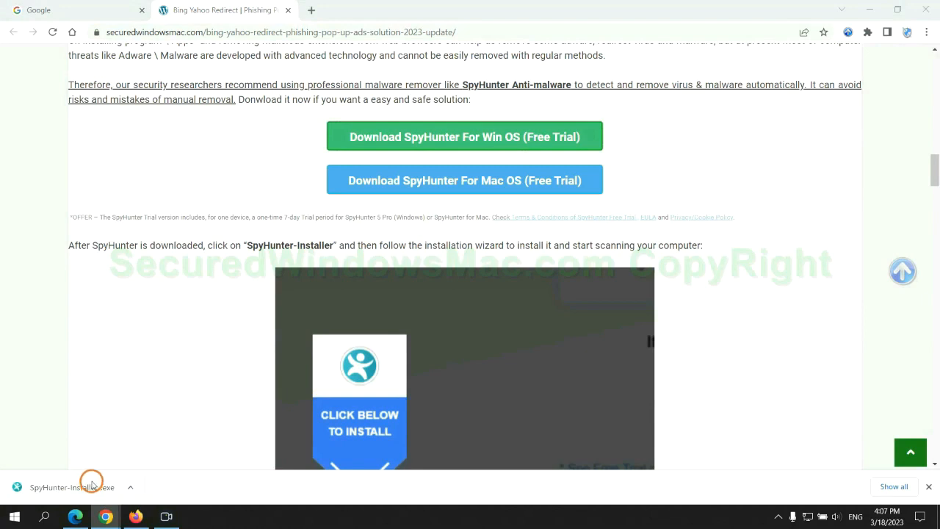
Launch SpyHunter-Installer.exe, continue past the intro, and accept the EULA and Privacy Policy
click(72, 486)
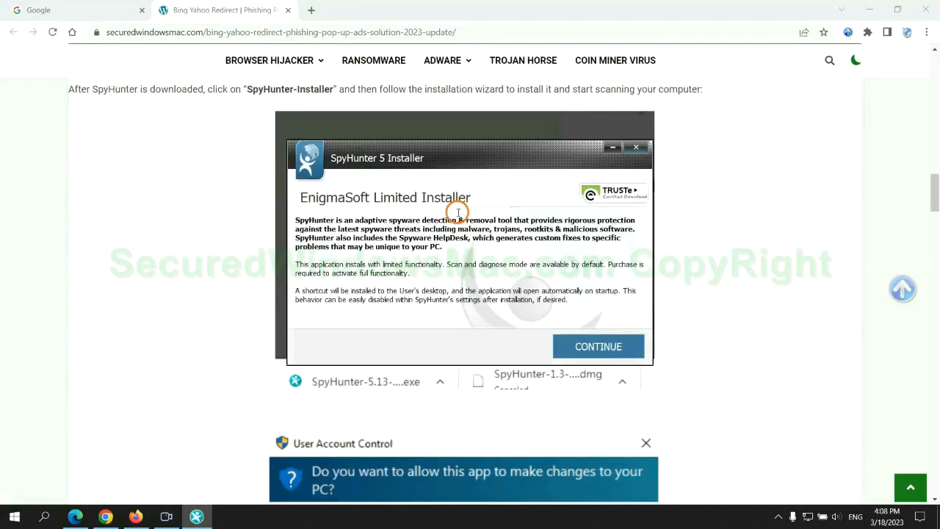
mouse_move(632, 329)
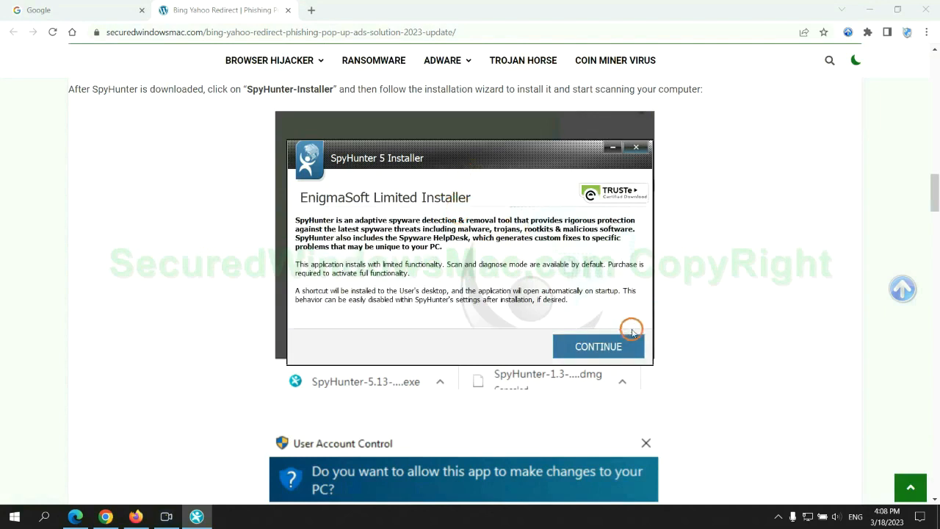
click(598, 346)
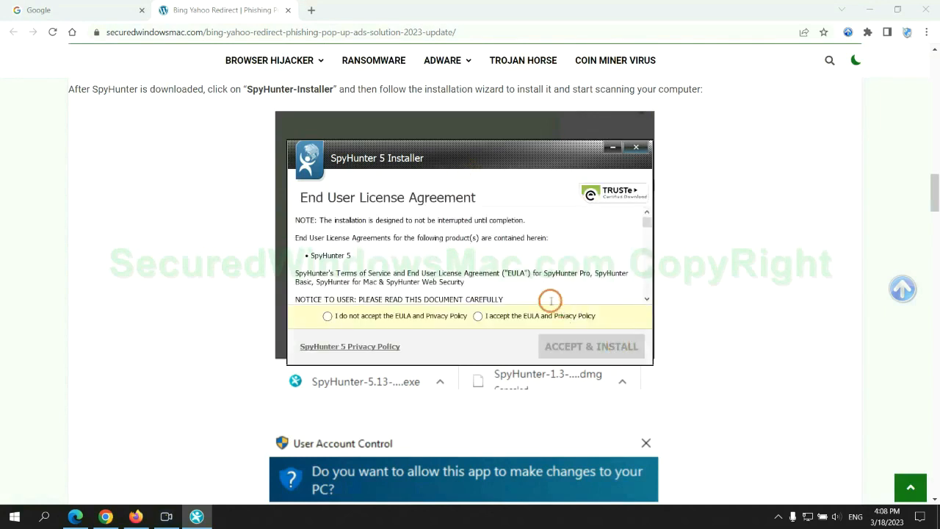
click(478, 316)
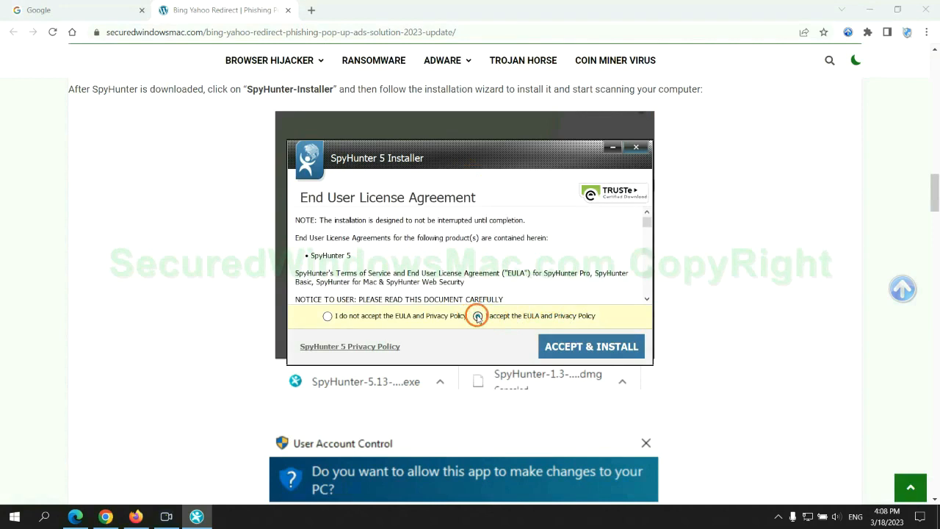
Install SpyHunter 5, start a scan, and choose the FREE Trial (7-Days) registration
click(591, 346)
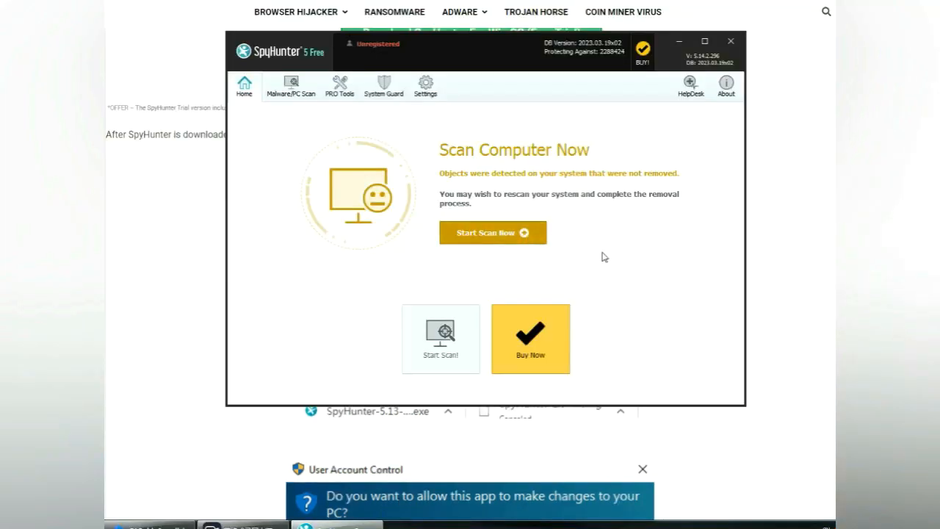
click(493, 232)
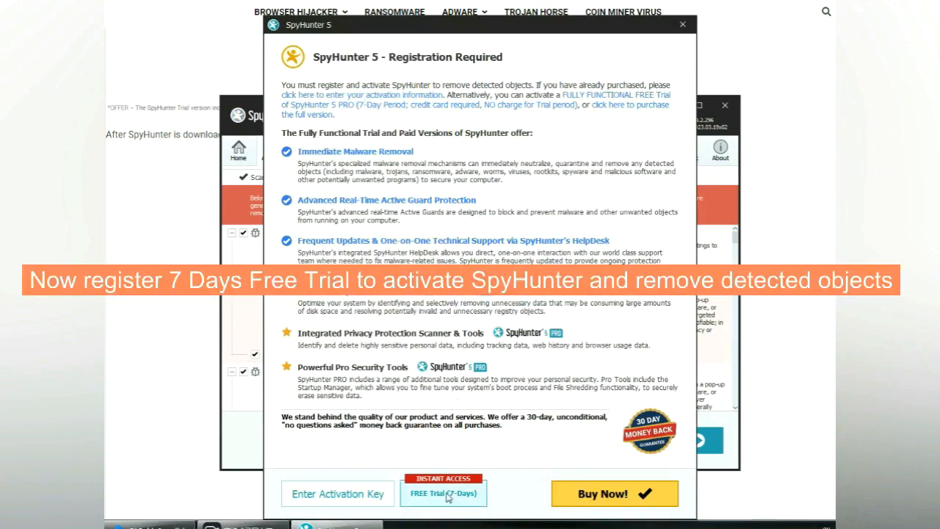
click(442, 493)
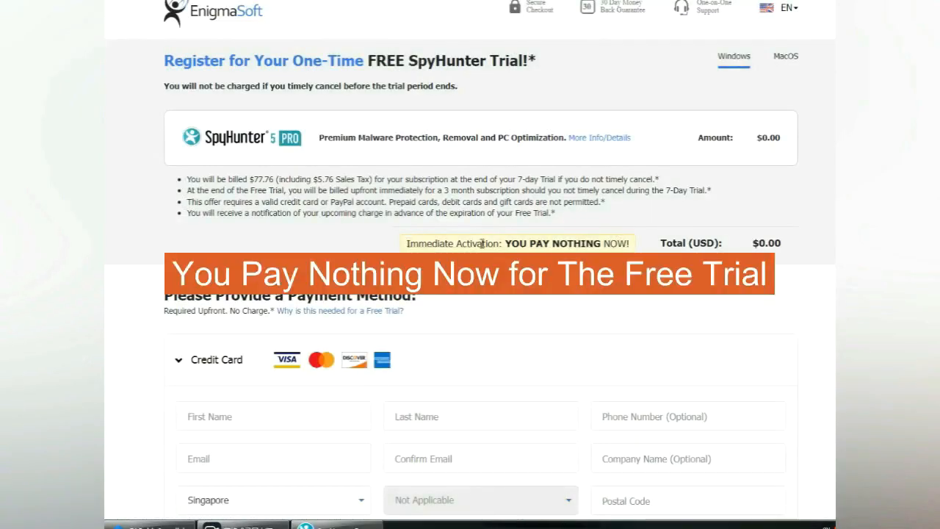
click(220, 33)
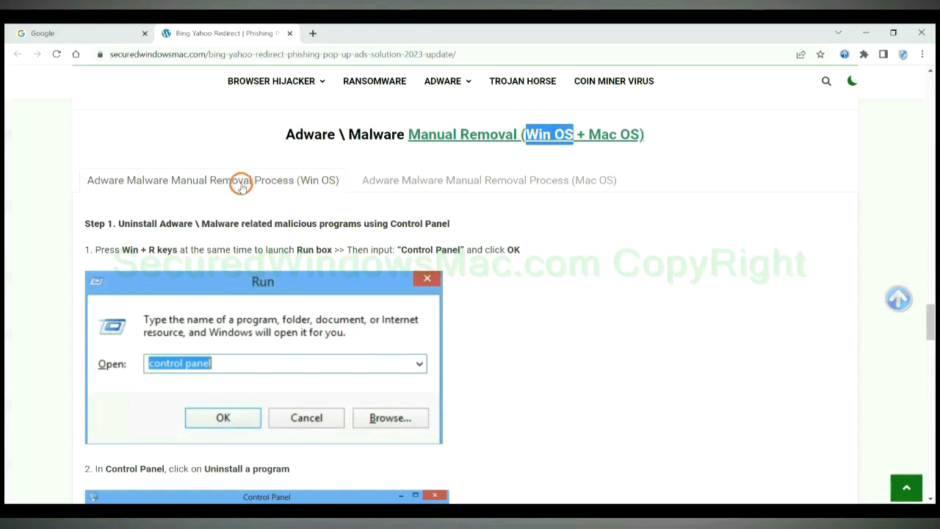
mouse_move(571, 134)
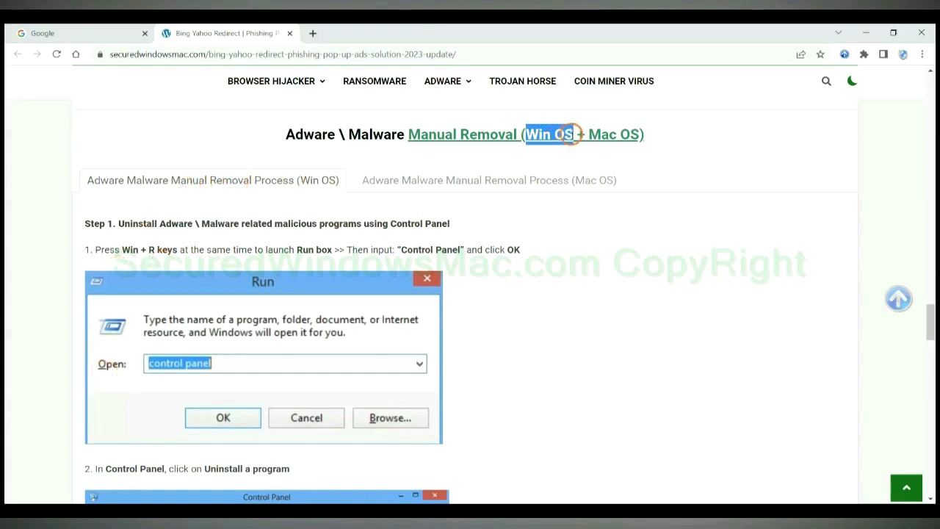
Toggle the guide's Mac and Windows removal views, then scroll to Step 1 on Control Panel uninstalls
click(488, 180)
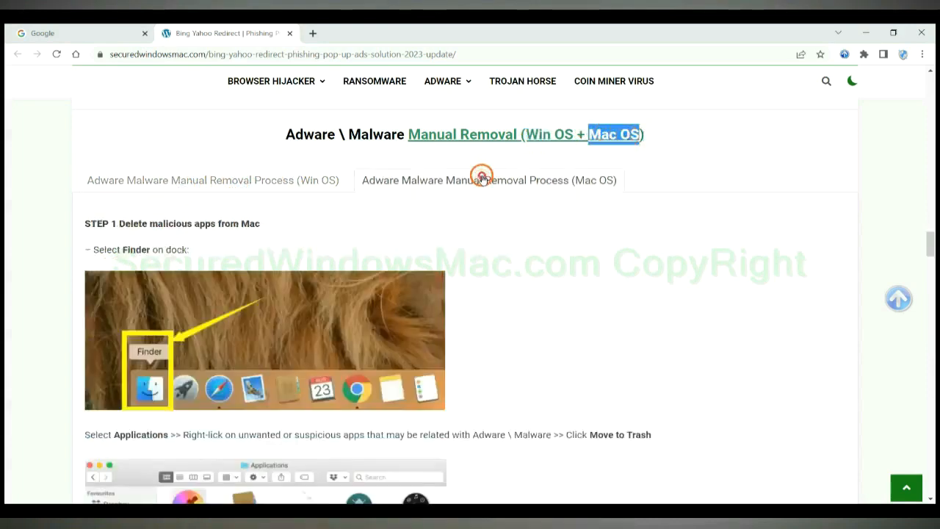
click(213, 180)
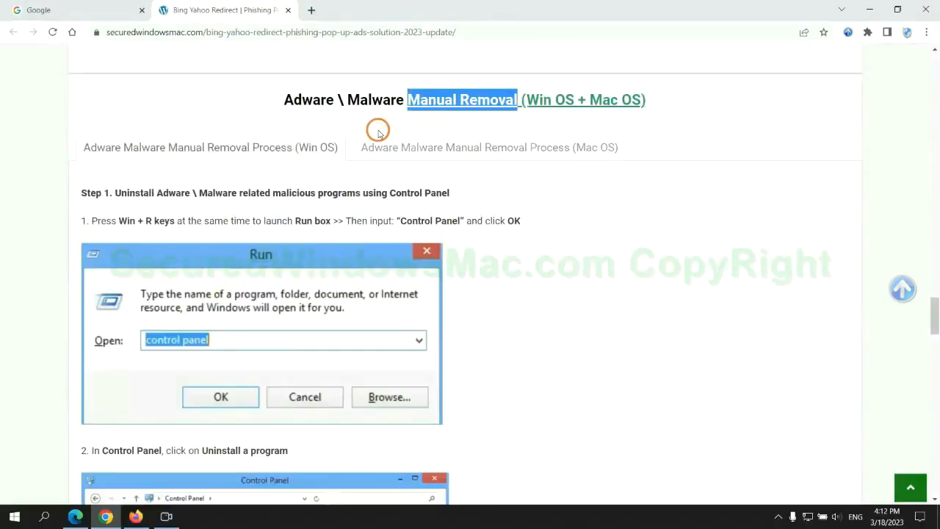
scroll(up, 3)
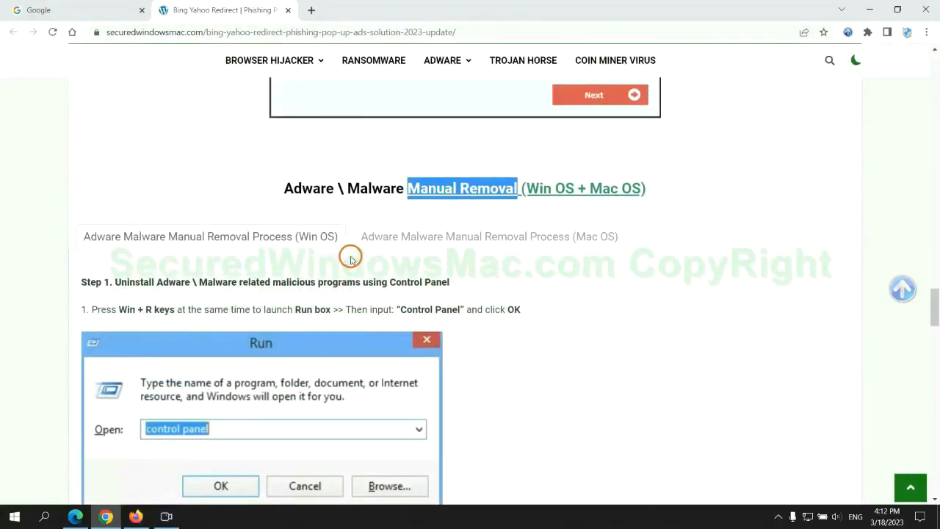
scroll(down, 3)
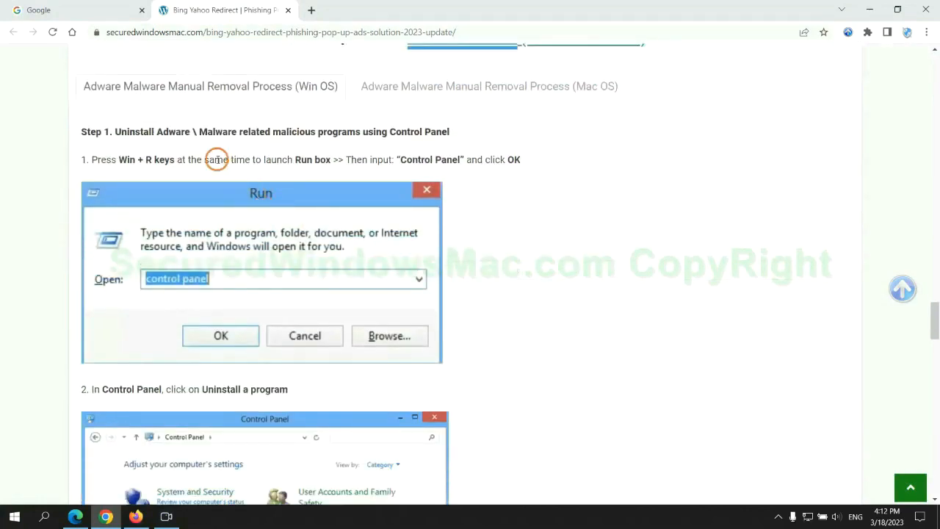
mouse_move(117, 131)
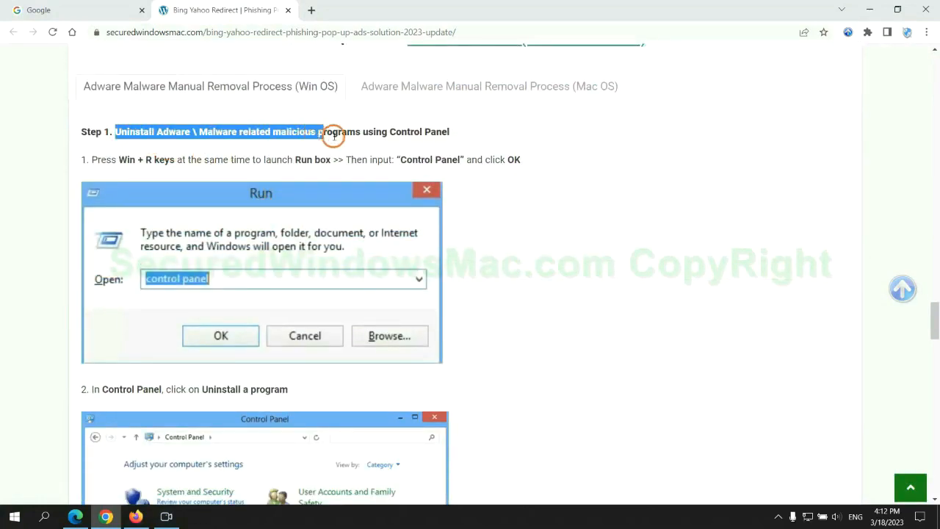
scroll(down, 3)
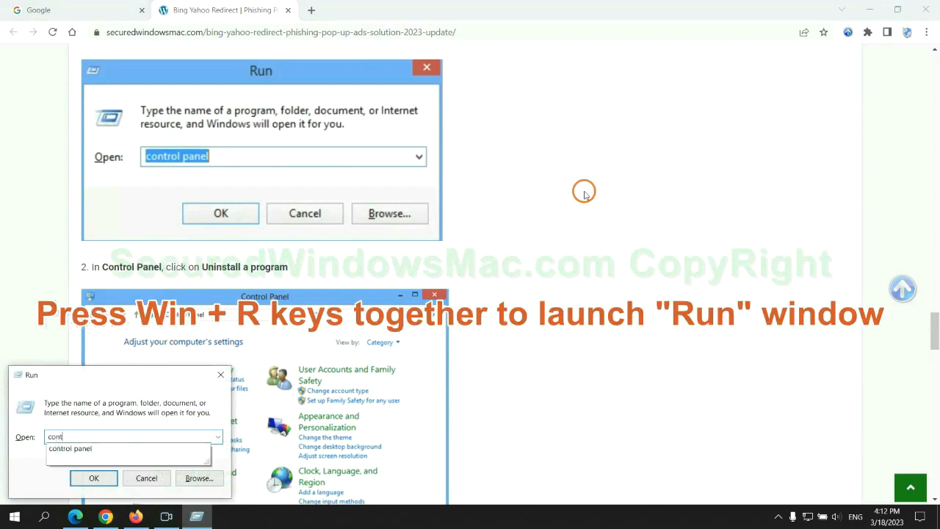
Run 'control panel' from the Run box, close Control Panel, and scroll the guide to Step 2
text(control p)
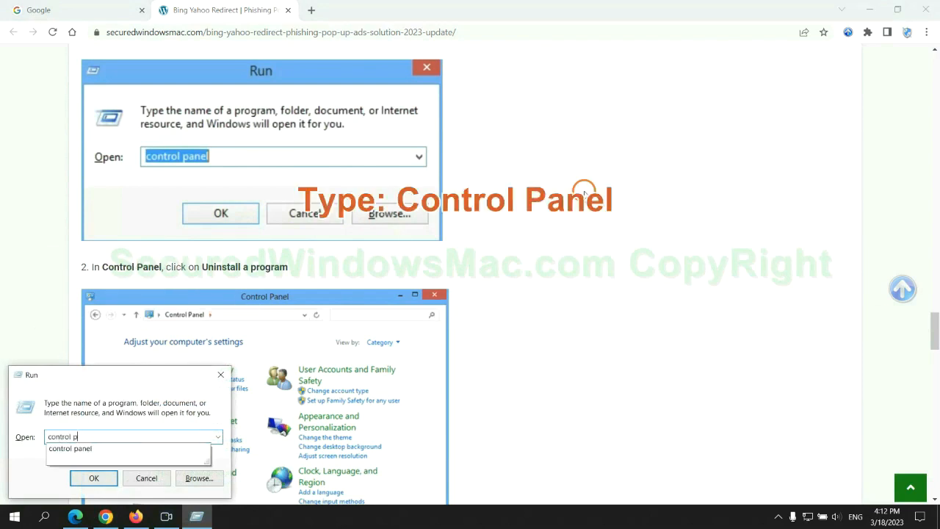
click(93, 477)
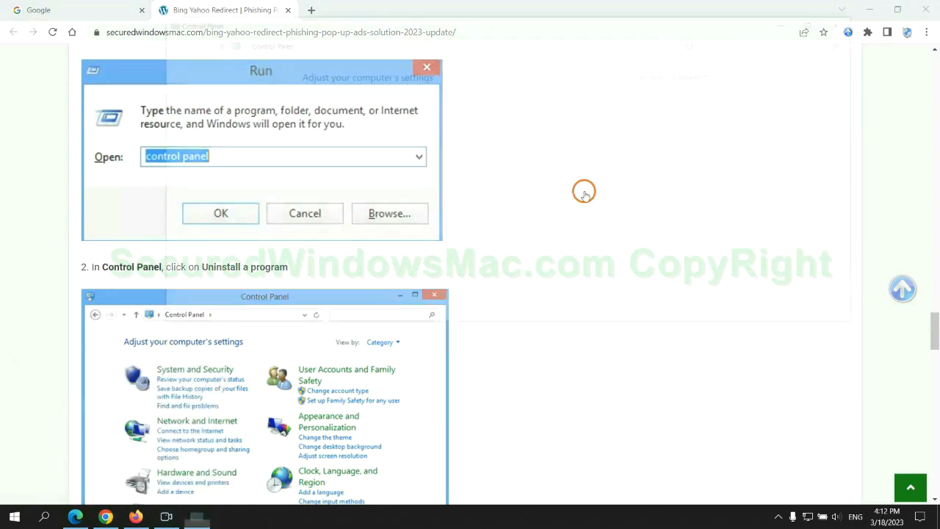
click(220, 213)
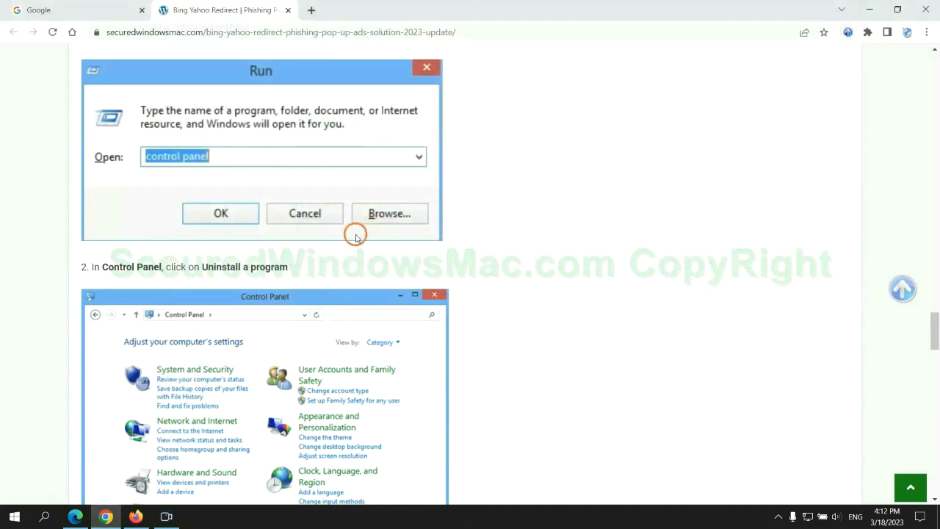
scroll(down, 3)
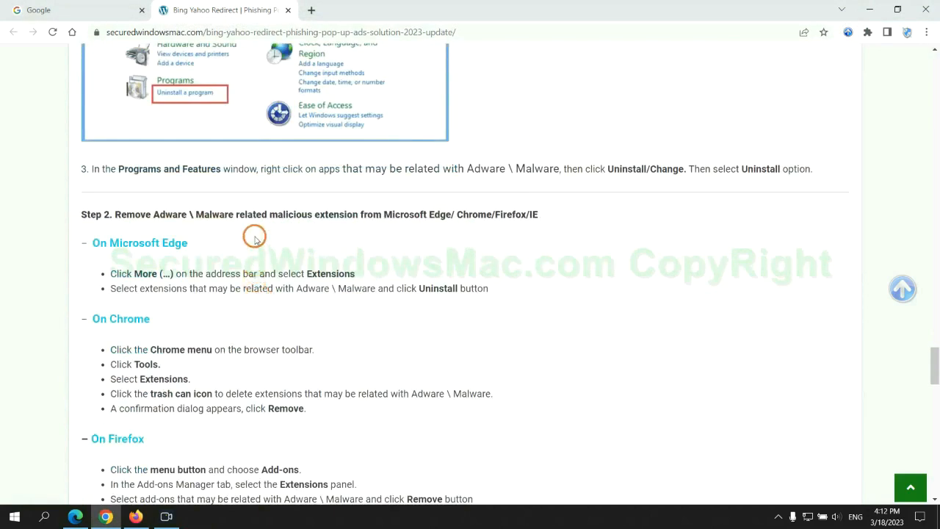
mouse_move(251, 257)
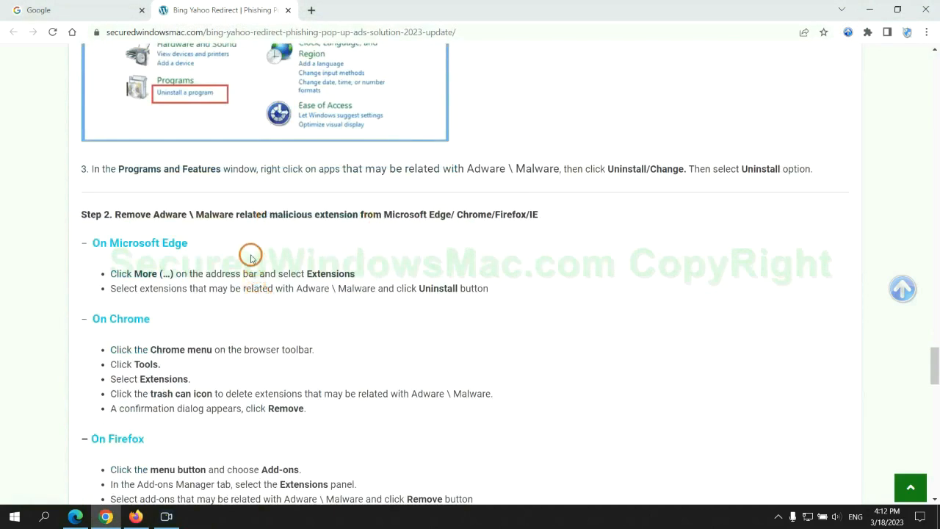
mouse_move(596, 180)
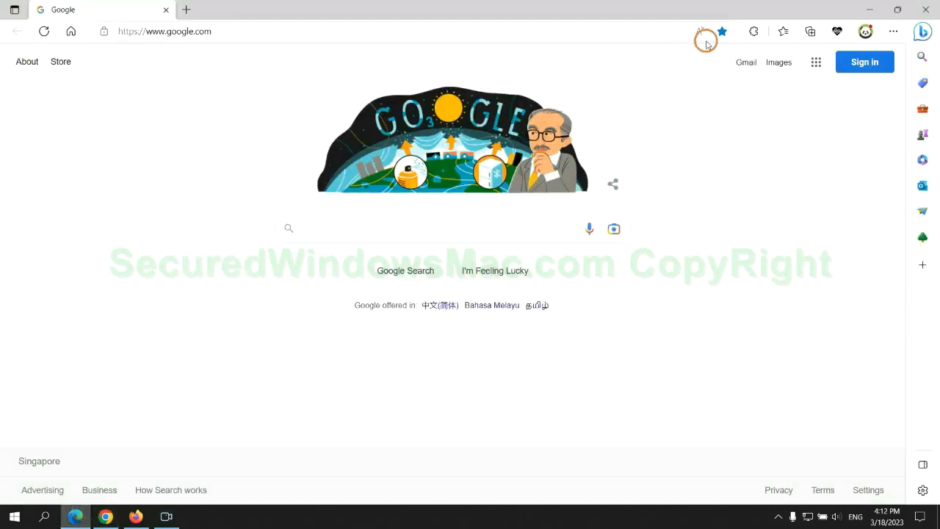
mouse_move(777, 32)
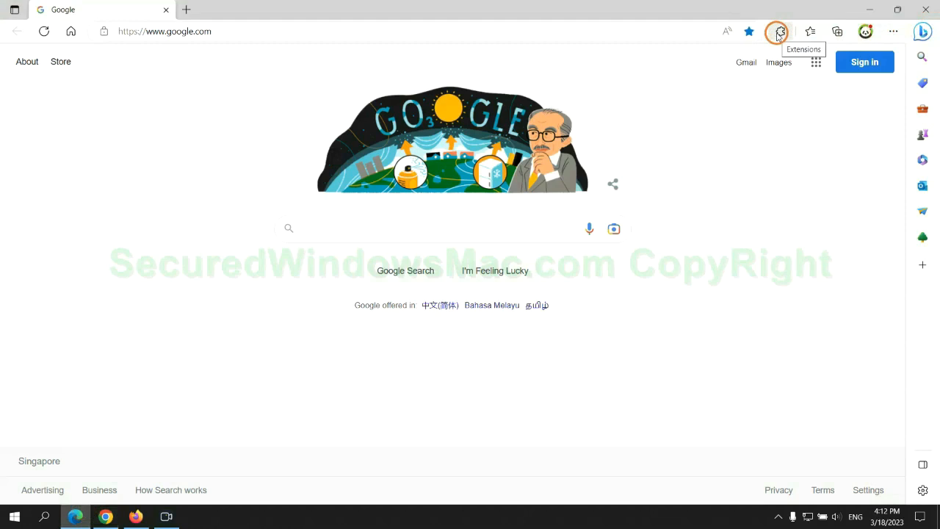
Remove McAfee WebAdvisor from Edge's extensions management page and close that page
click(780, 31)
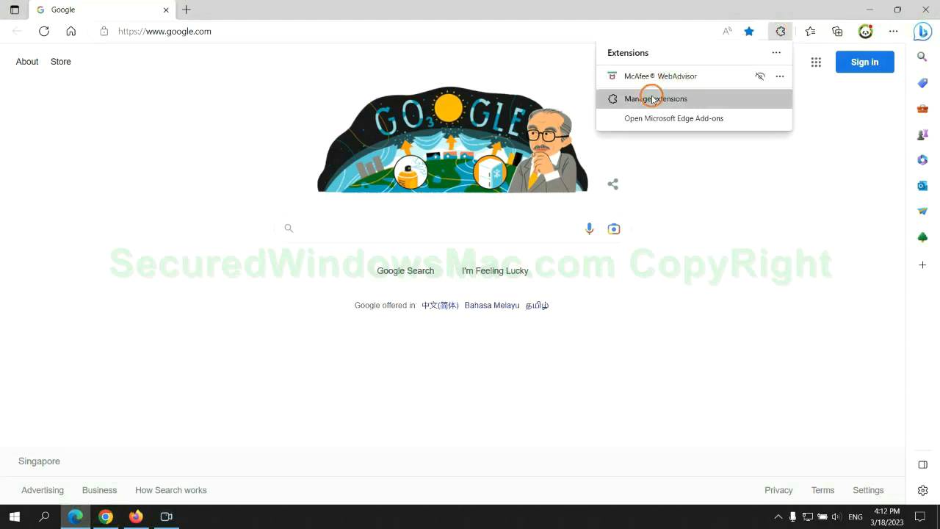
click(655, 98)
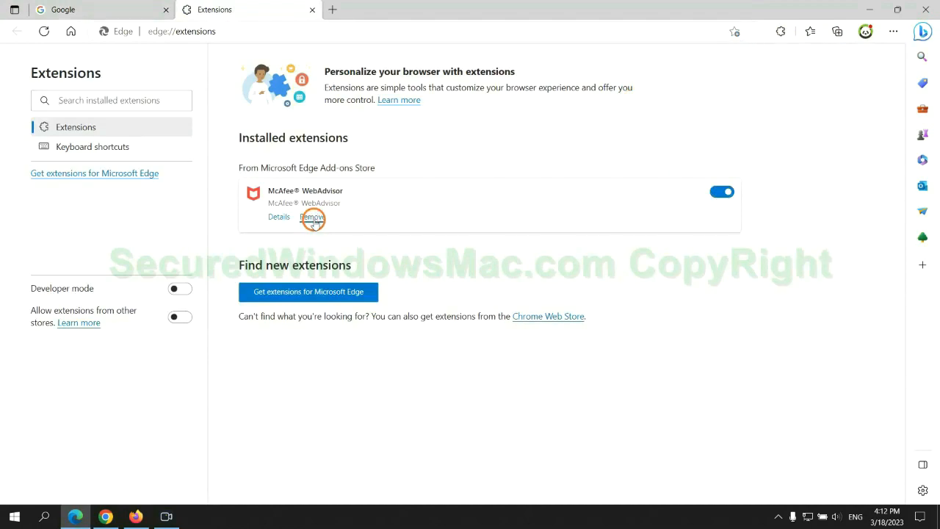
click(312, 217)
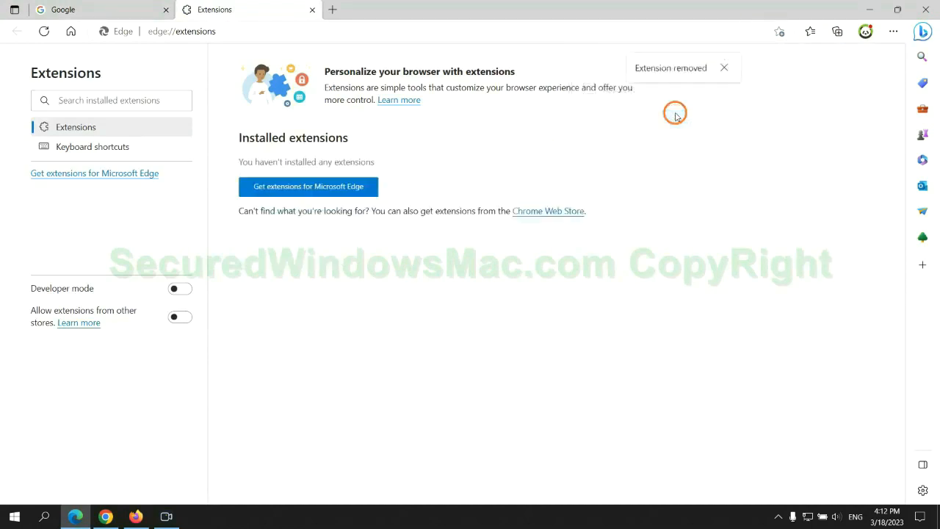
click(313, 9)
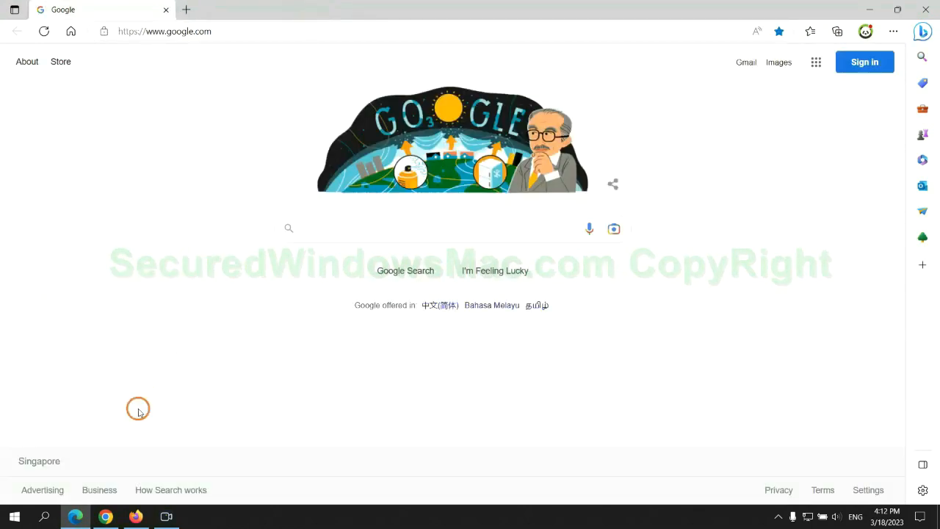
Back in Chrome, remove the Ecosia extension from the extensions management page and confirm
click(224, 9)
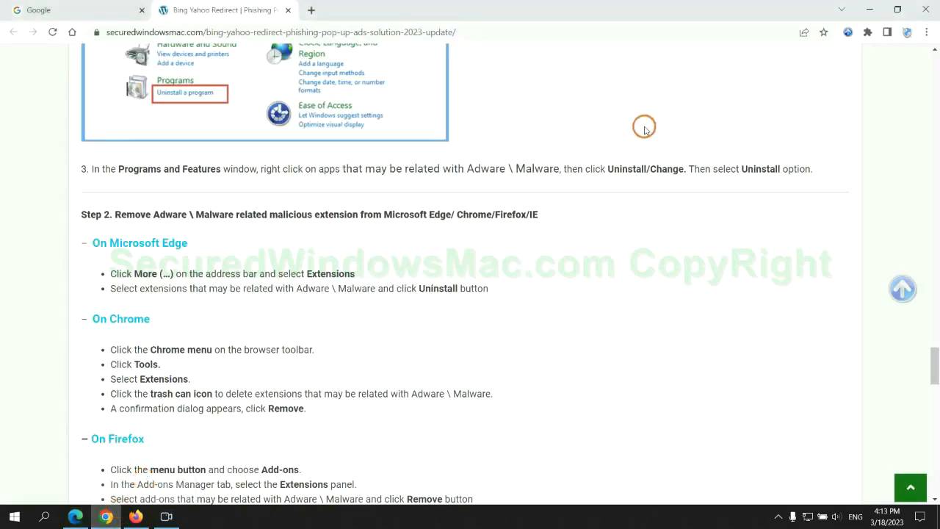
click(867, 32)
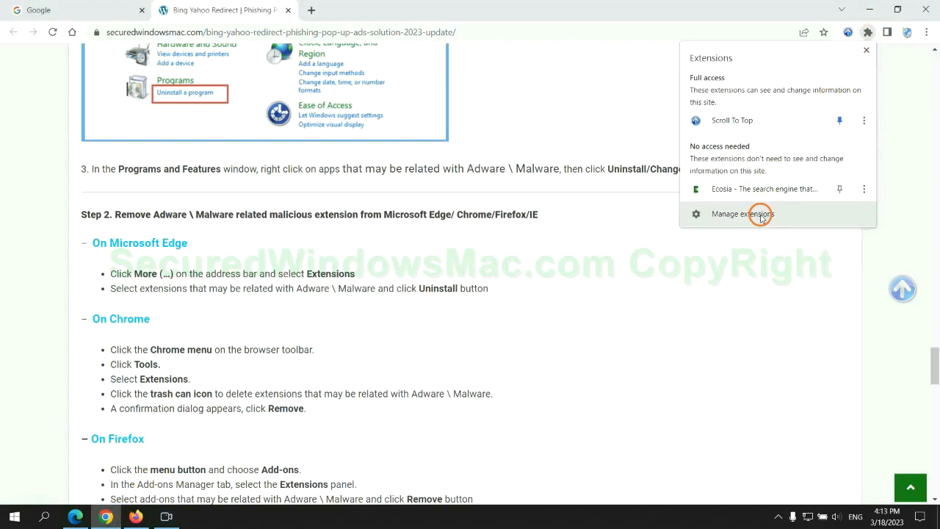
click(742, 214)
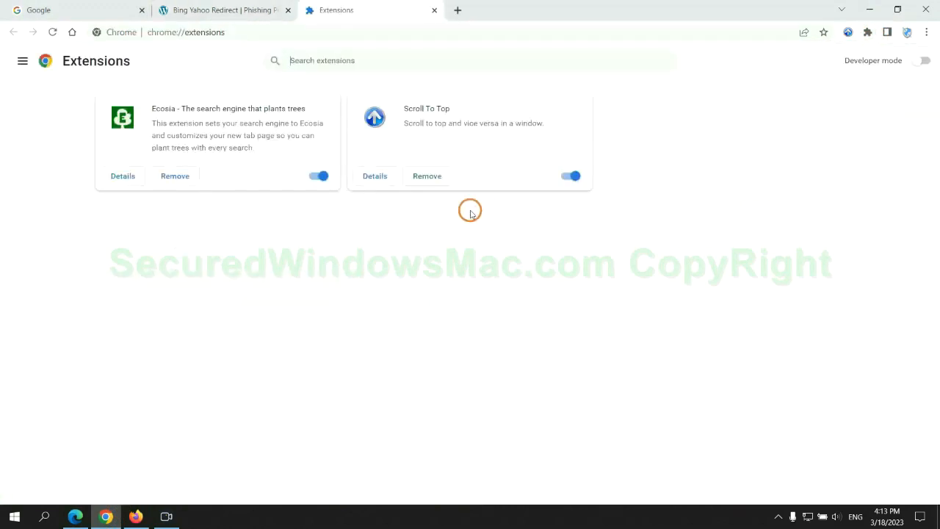
click(175, 176)
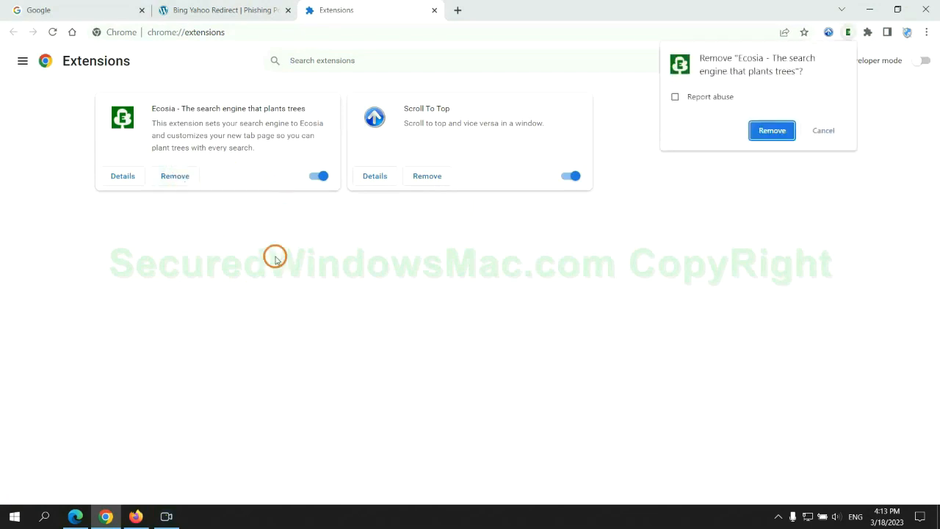
click(771, 130)
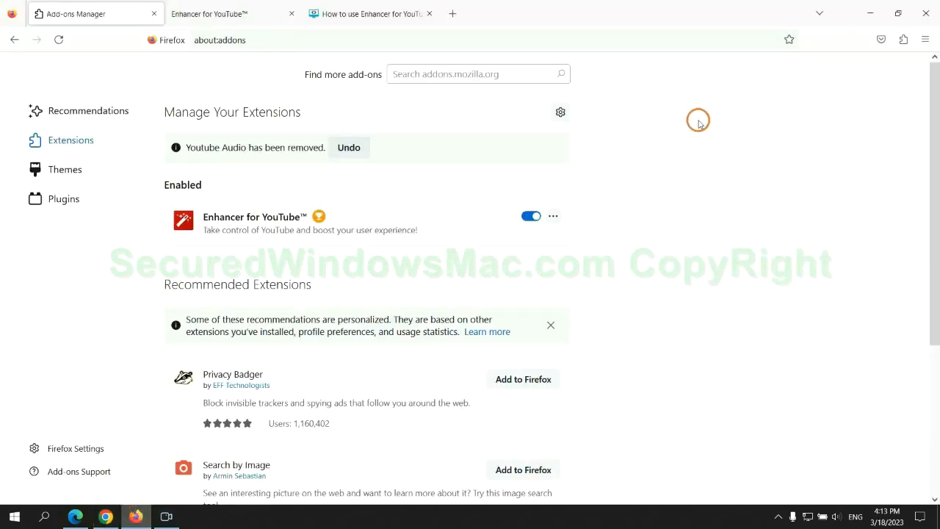
Remove Enhancer for YouTube™ from Firefox's Add-ons Manager and confirm the removal
click(902, 40)
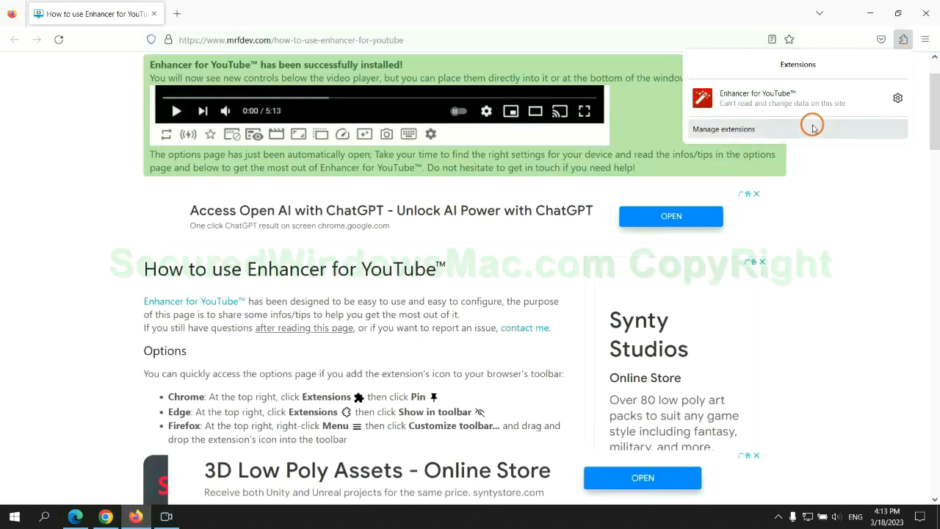
click(723, 128)
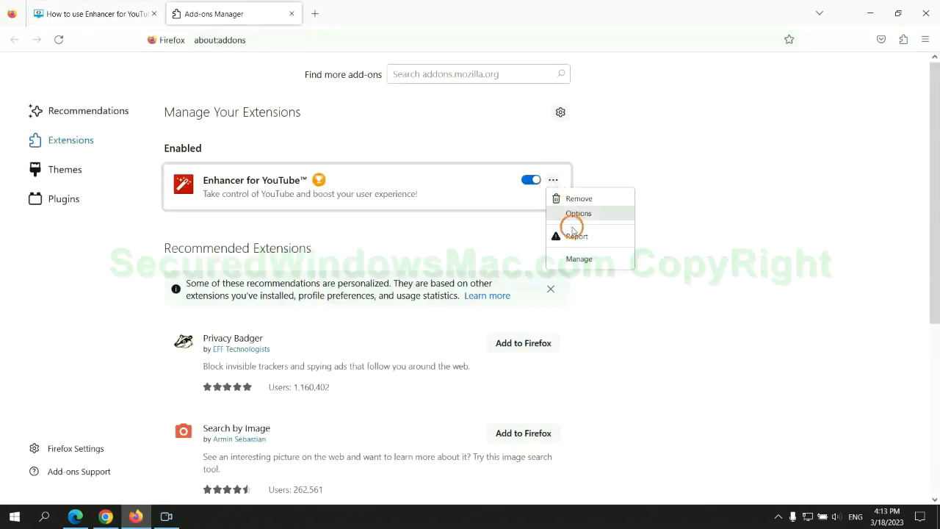
click(578, 198)
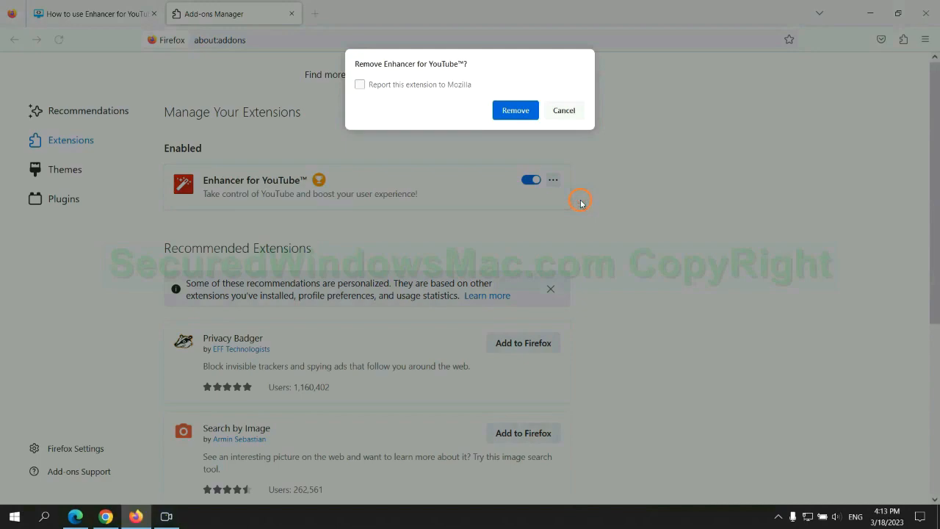
click(515, 110)
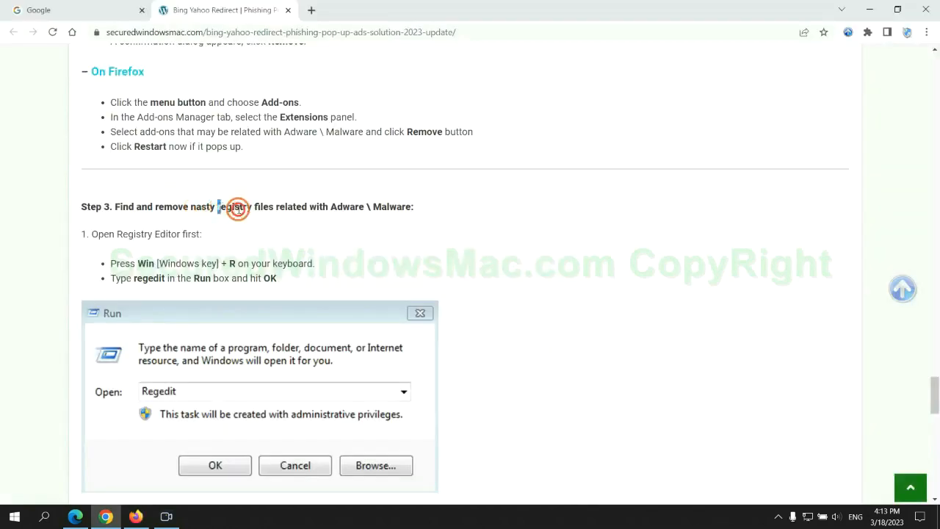
Scroll the guide to Step 3 and run regedit to open Registry Editor
scroll(down, 3)
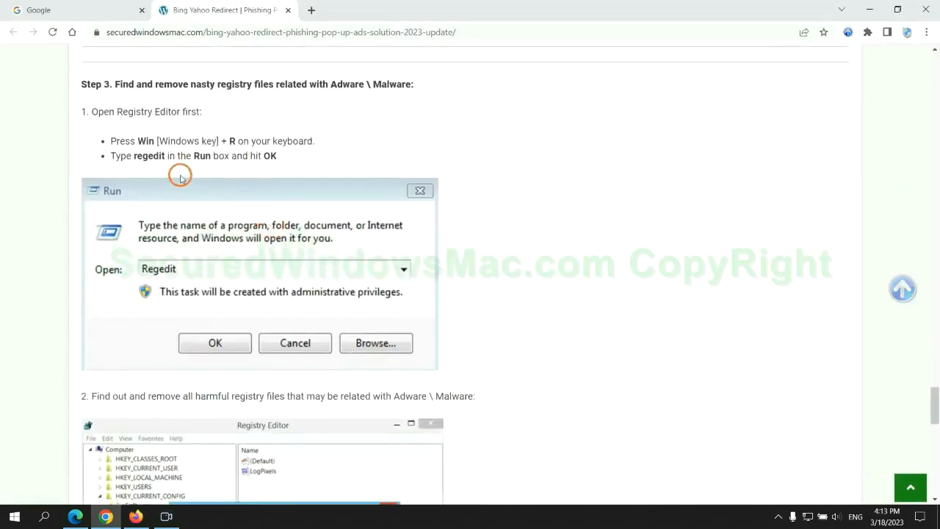
mouse_move(191, 170)
text(re)
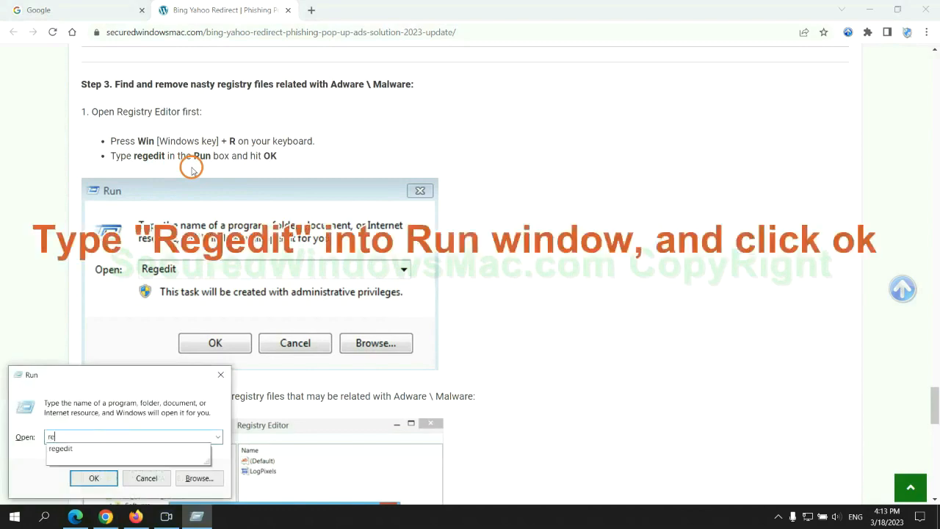
text(ge)
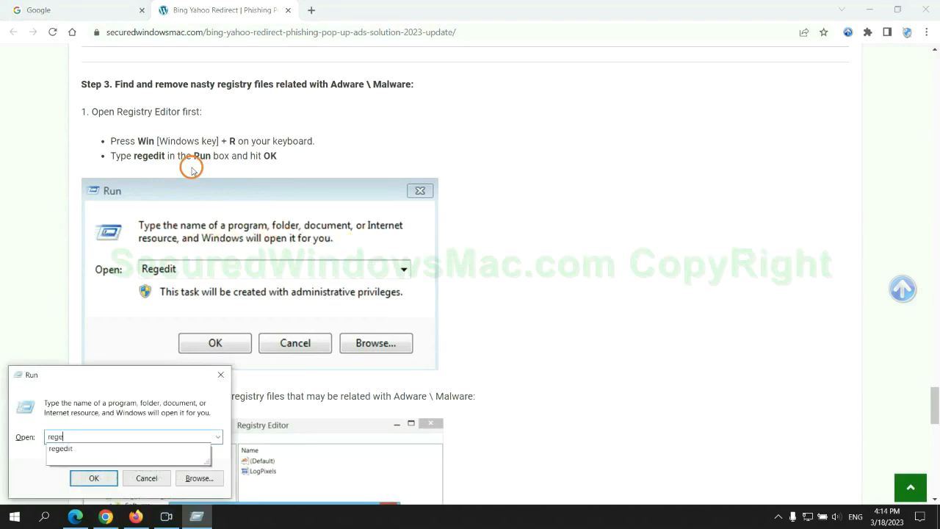
click(93, 478)
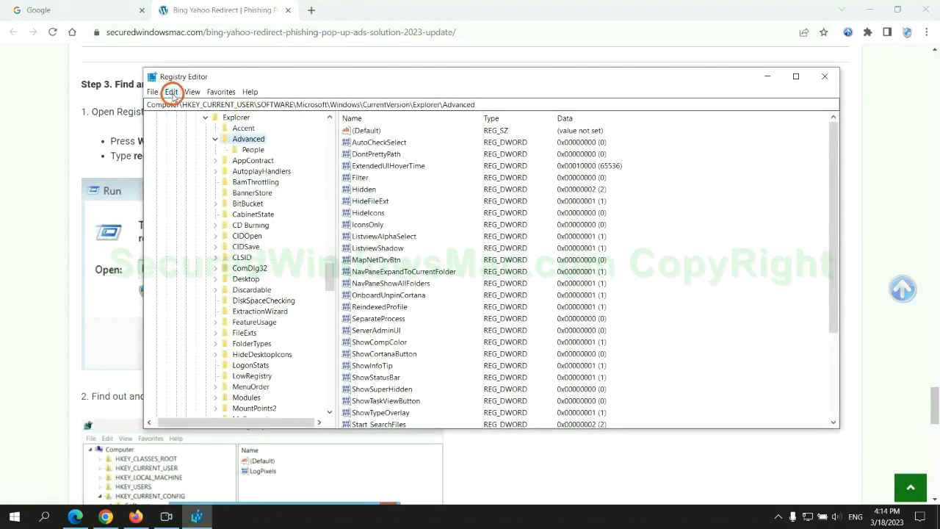
Search the registry for 'Apps' and bring up actions for the found StoreAppsOnTaskbar value
click(171, 91)
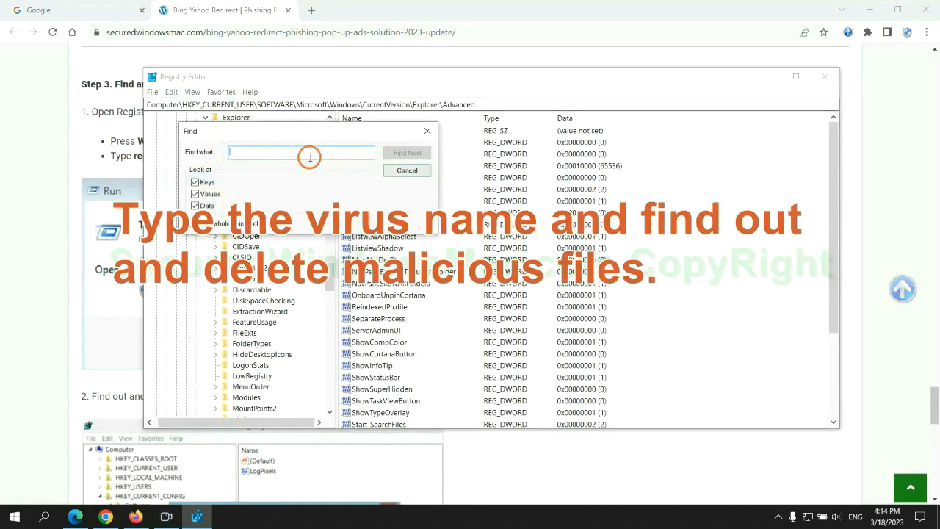
text(Apps)
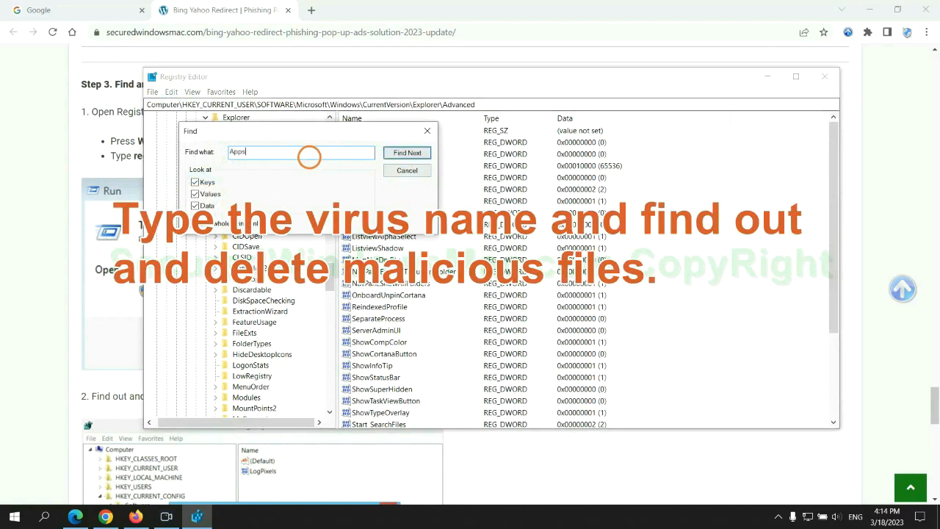
click(407, 152)
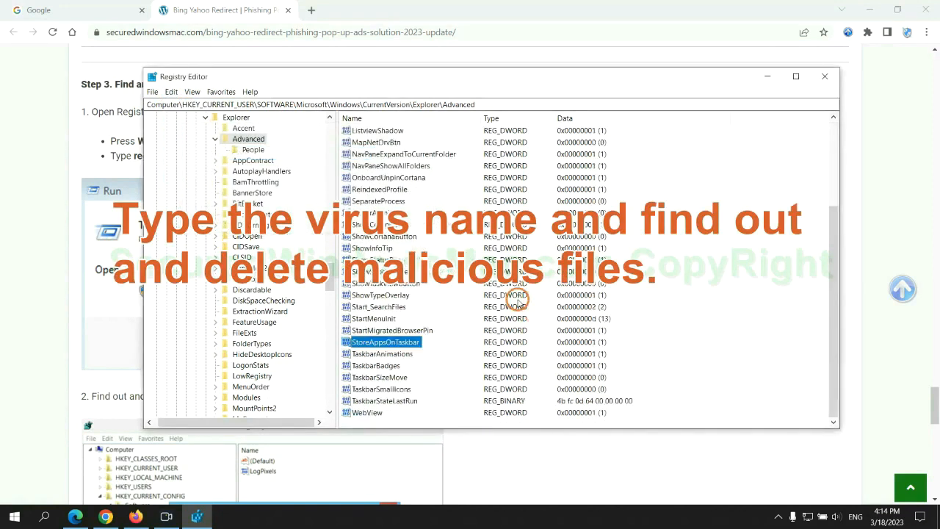
right_click(385, 342)
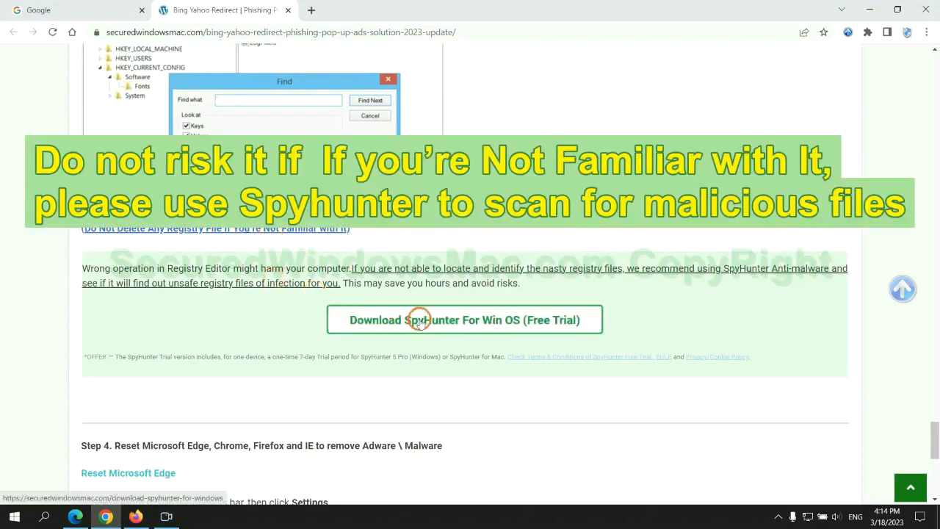
Scroll the guide down to Step 4 on resetting Edge, Chrome and Firefox
scroll(down, 3)
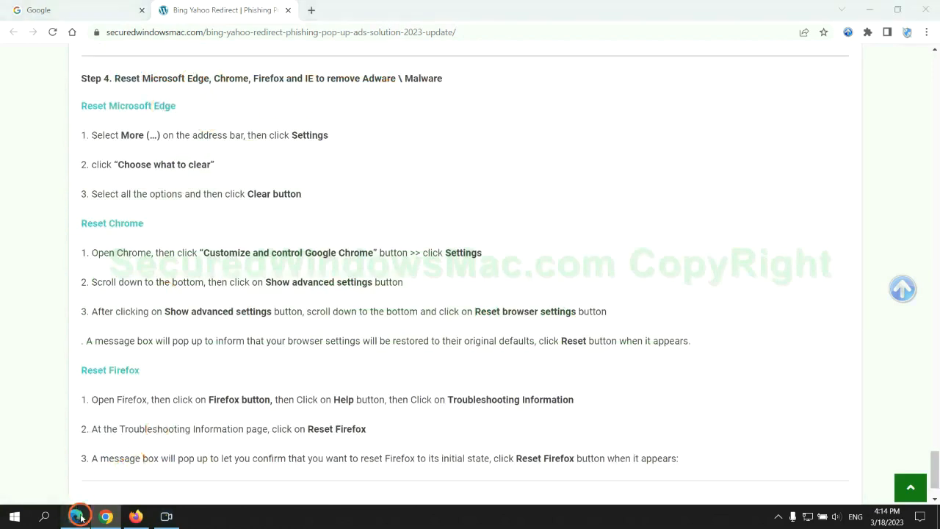
Open Edge's Privacy, search, and services settings and choose which browsing data to clear
click(889, 33)
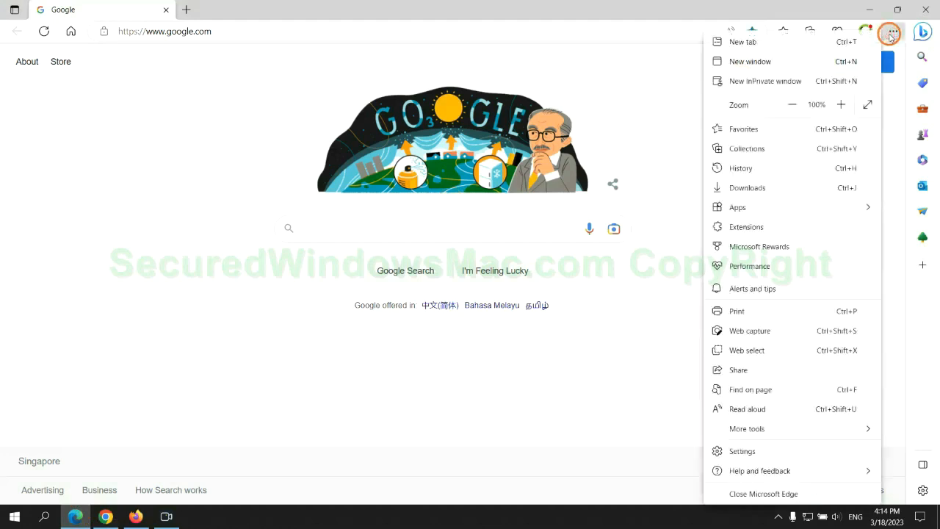
click(742, 451)
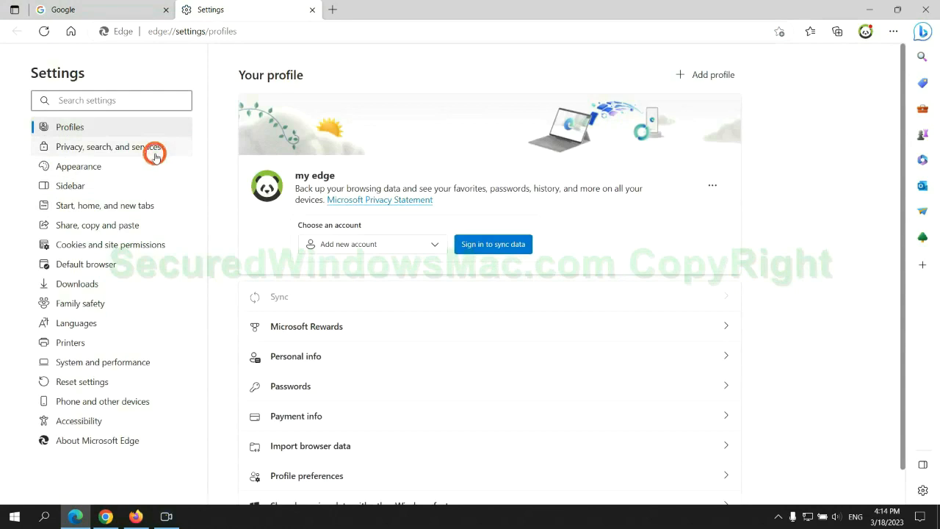
click(109, 146)
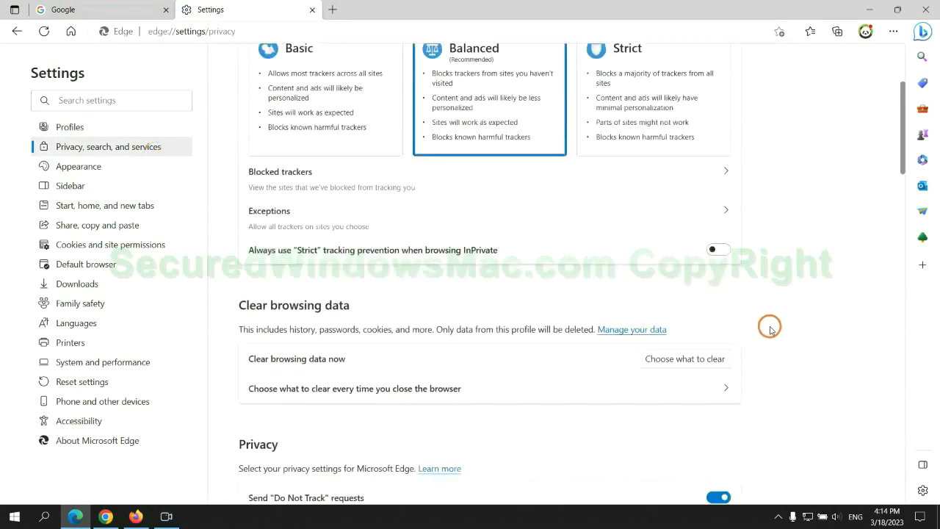
scroll(down, 3)
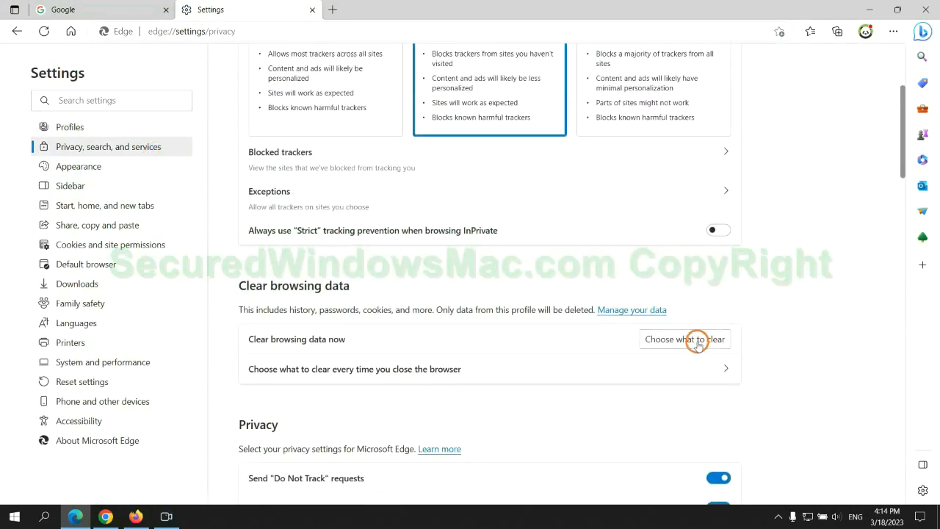
click(684, 338)
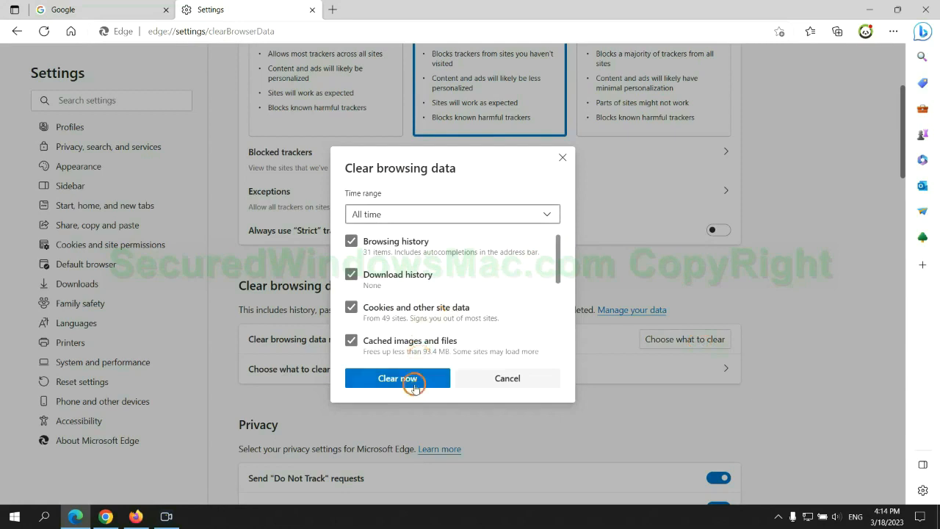
mouse_move(415, 325)
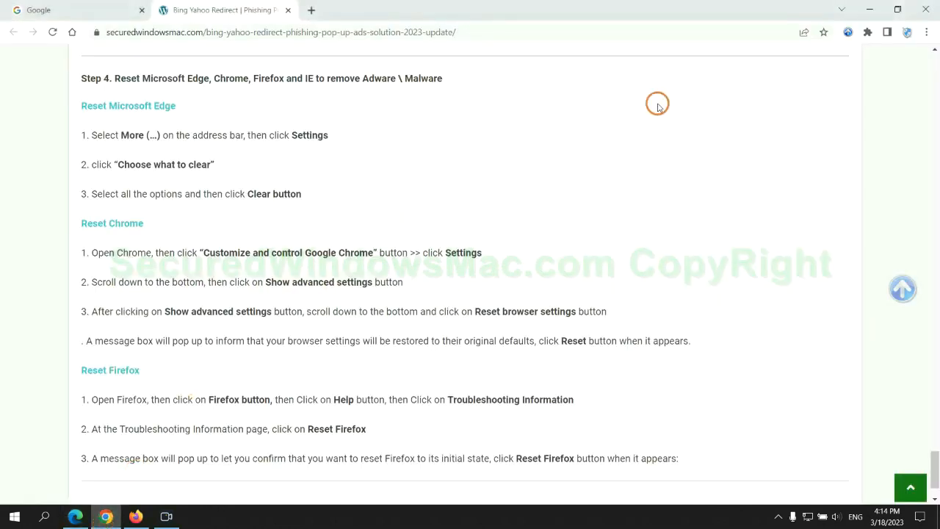
Open Chrome settings and search them for 'reset'
click(925, 32)
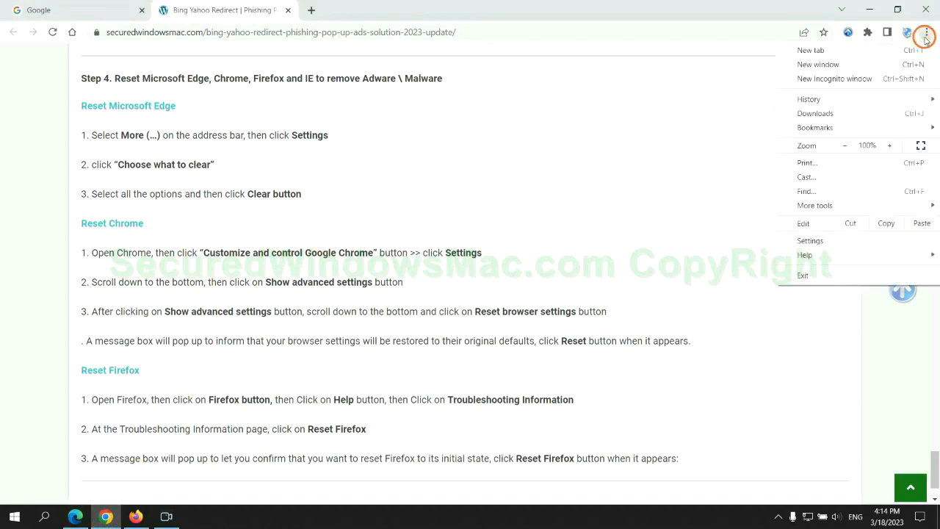
click(809, 241)
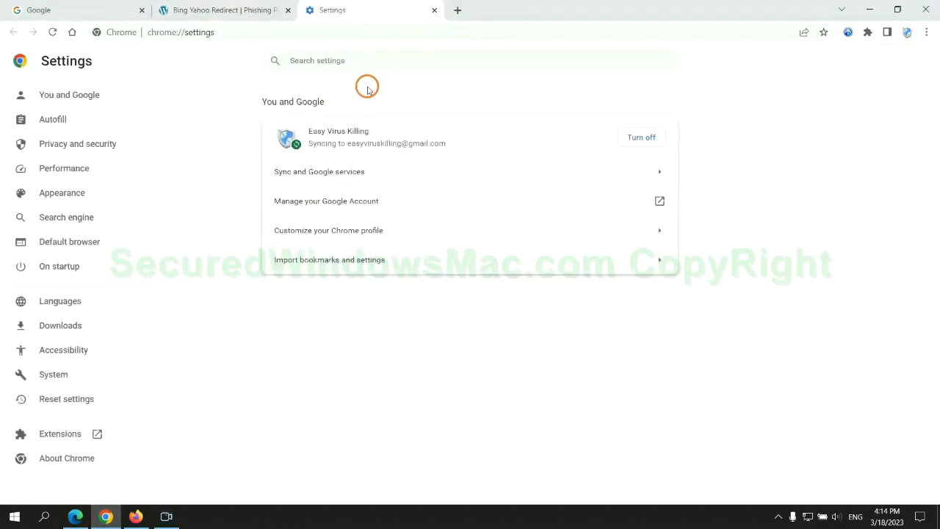
text(reset)
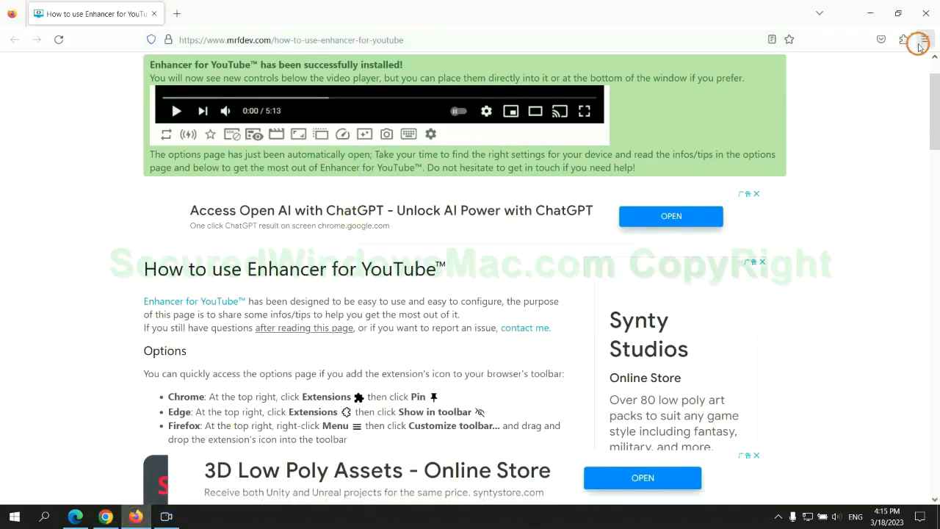
Open Firefox's Troubleshooting Information page via Help and start Refresh Firefox
click(925, 40)
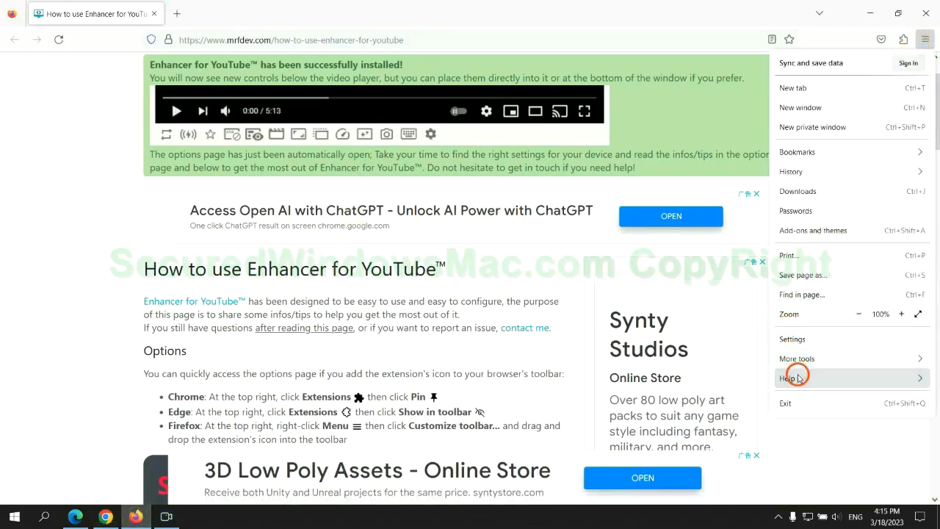
click(790, 377)
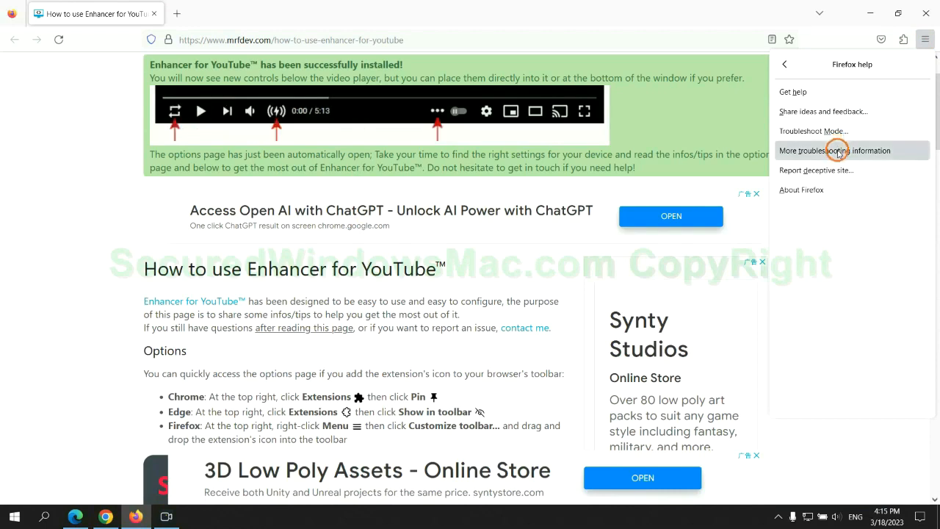
click(835, 150)
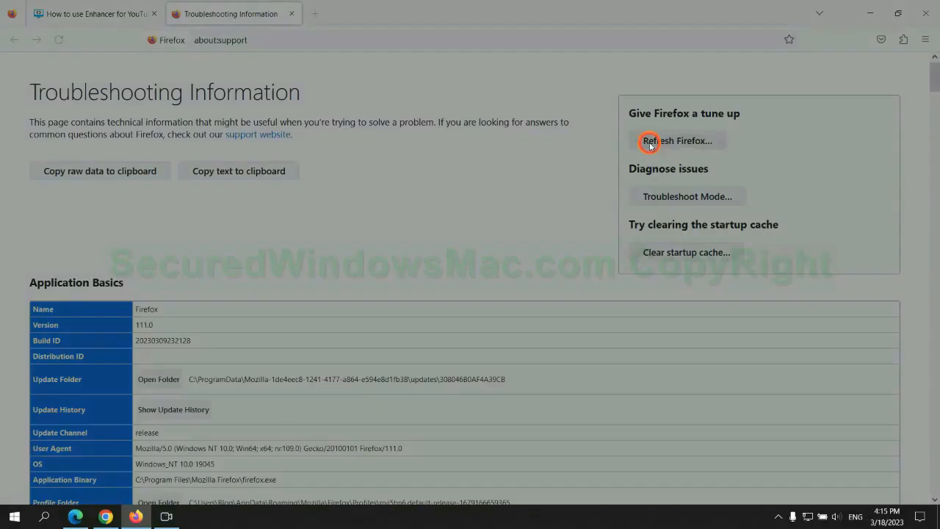
click(676, 140)
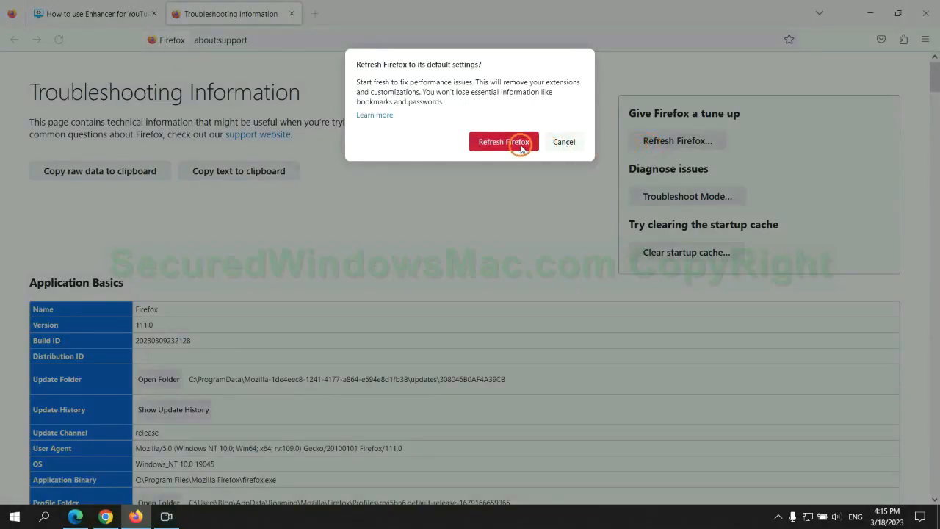